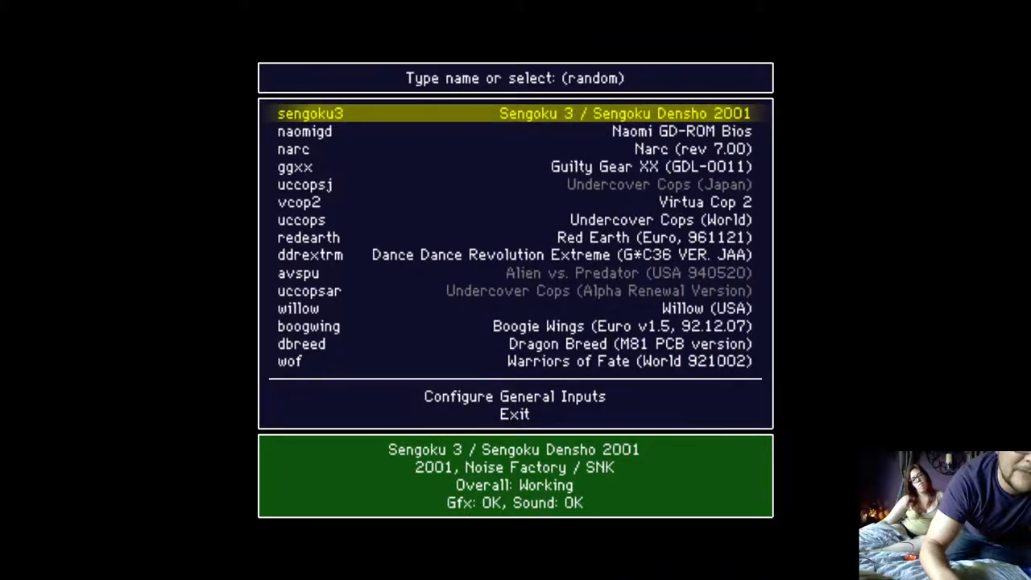
text(q)
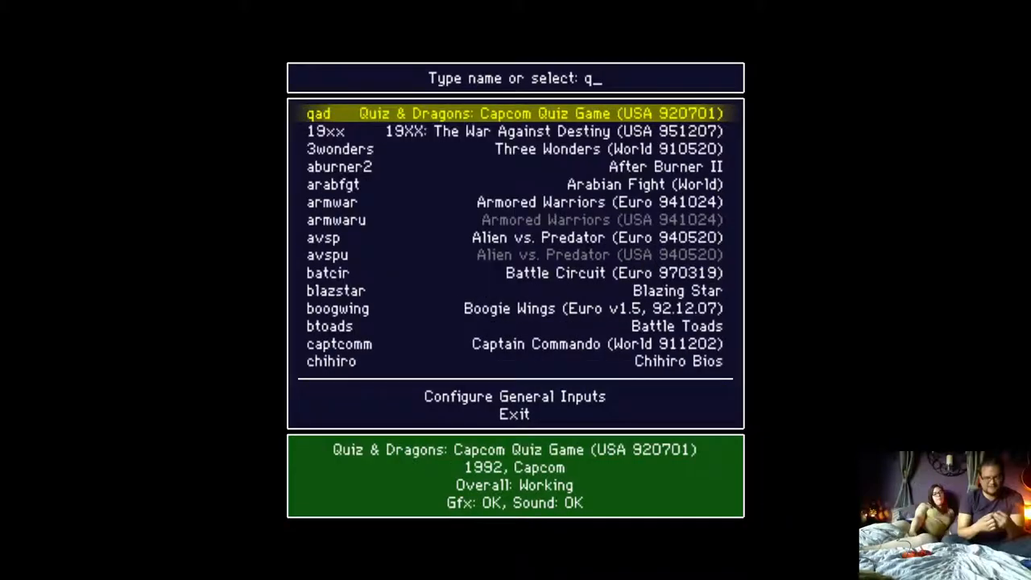